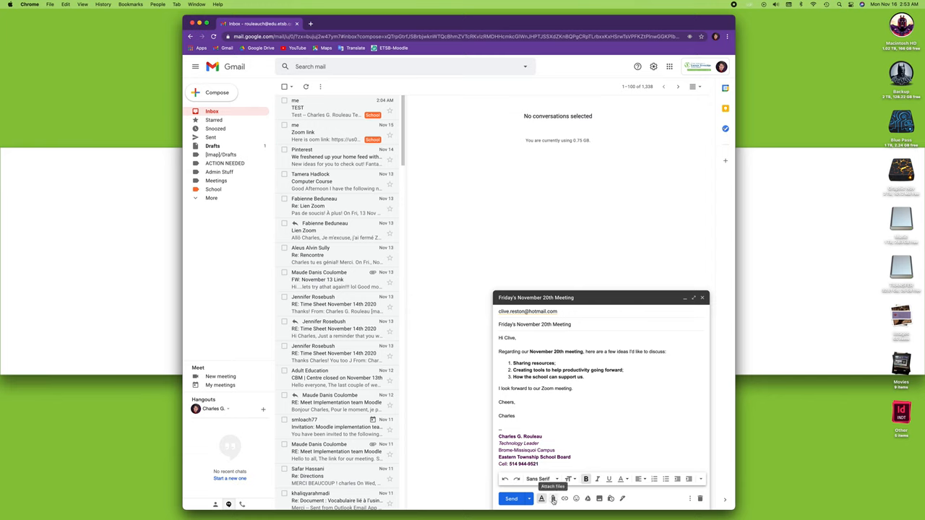
# Open the file picker to attach a file to the November 20th meeting email.
pyautogui.click(552, 499)
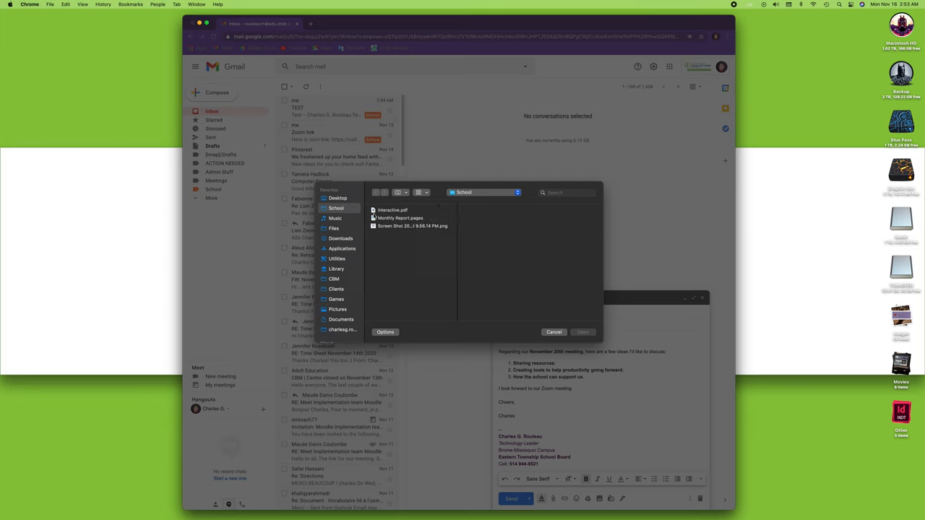
# Select 'Screen Shot 2020-11-15 at 9.56.14 PM.png' in the School folder.
pyautogui.click(412, 226)
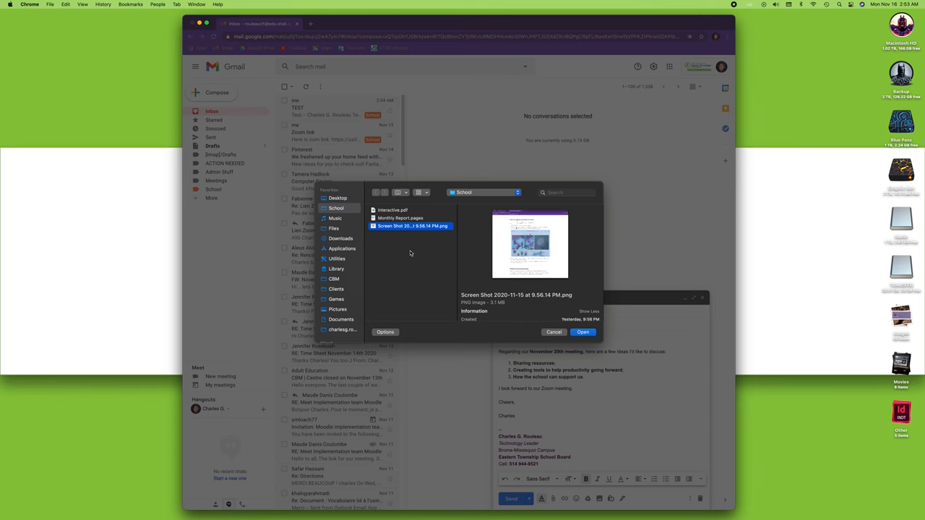
# Attach the selected screenshot and send the meeting email to Clive.
pyautogui.click(582, 332)
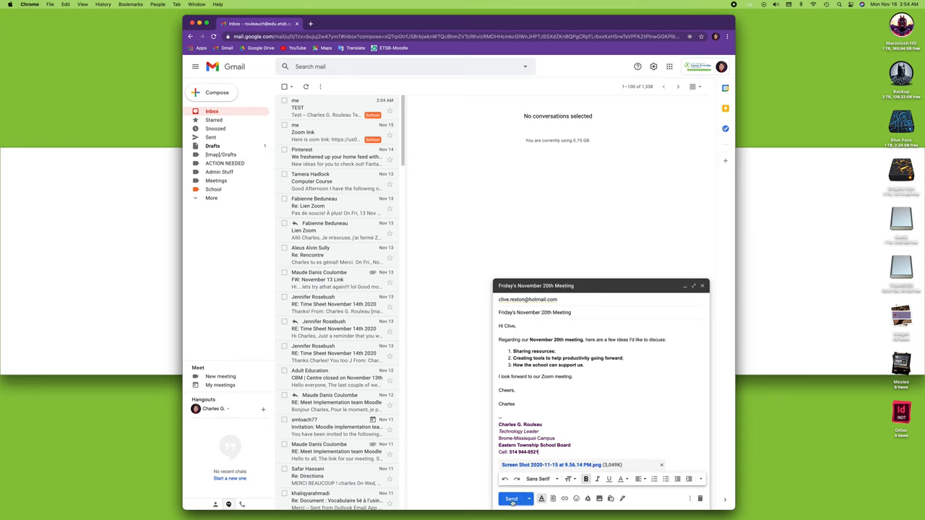
pyautogui.click(511, 499)
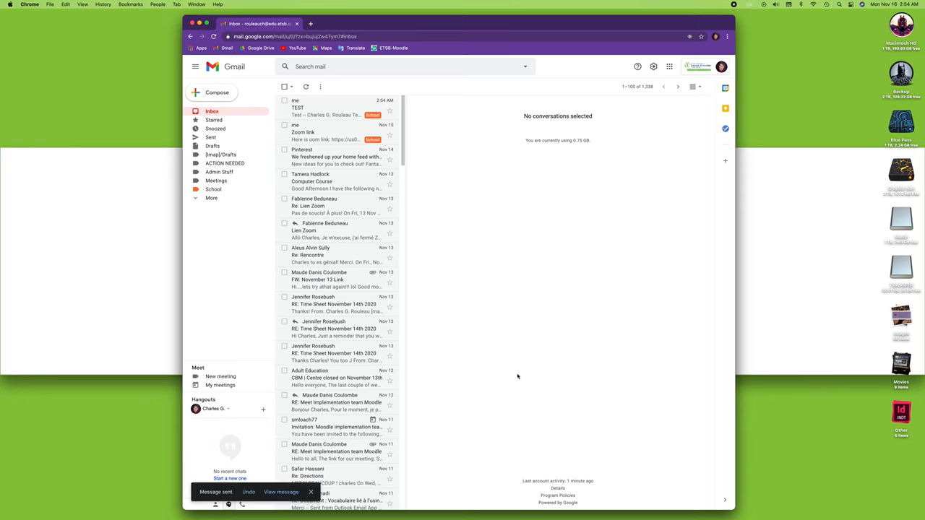
pyautogui.moveTo(568, 343)
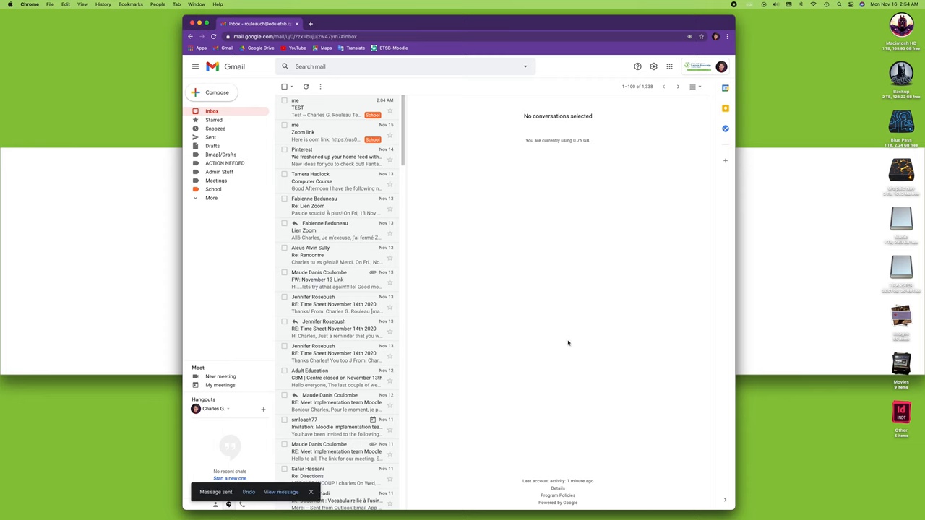